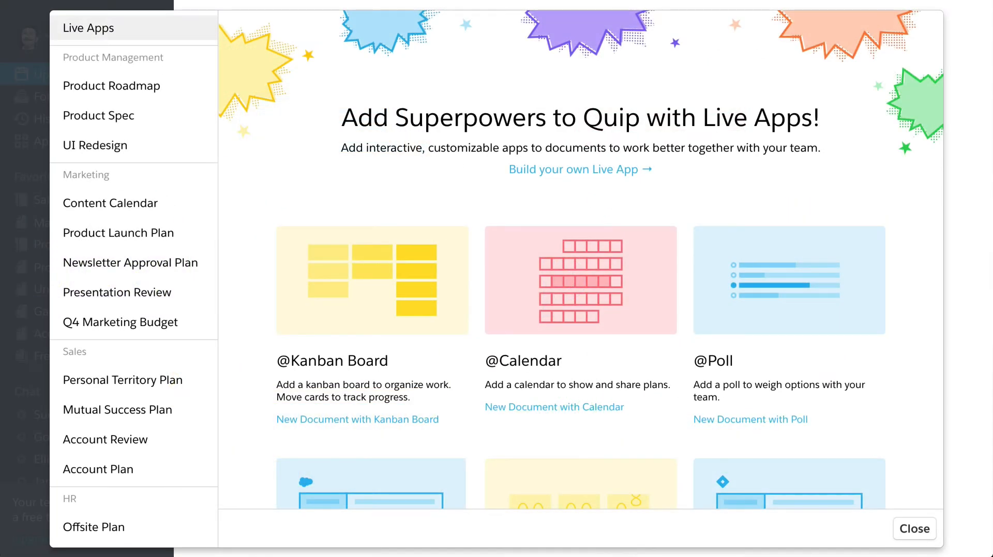
# Step: Scroll through the Newsletter Approval Plan showing its approval stages and title poll
pyautogui.scroll(-3)
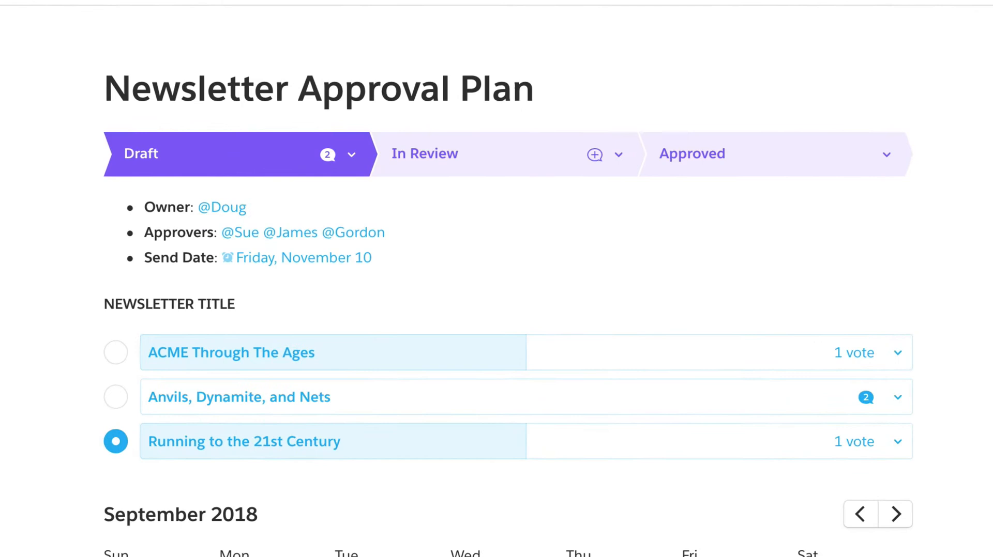
# Step: Start a new card in the To Do column of the Weekly Sprint board
pyautogui.click(424, 154)
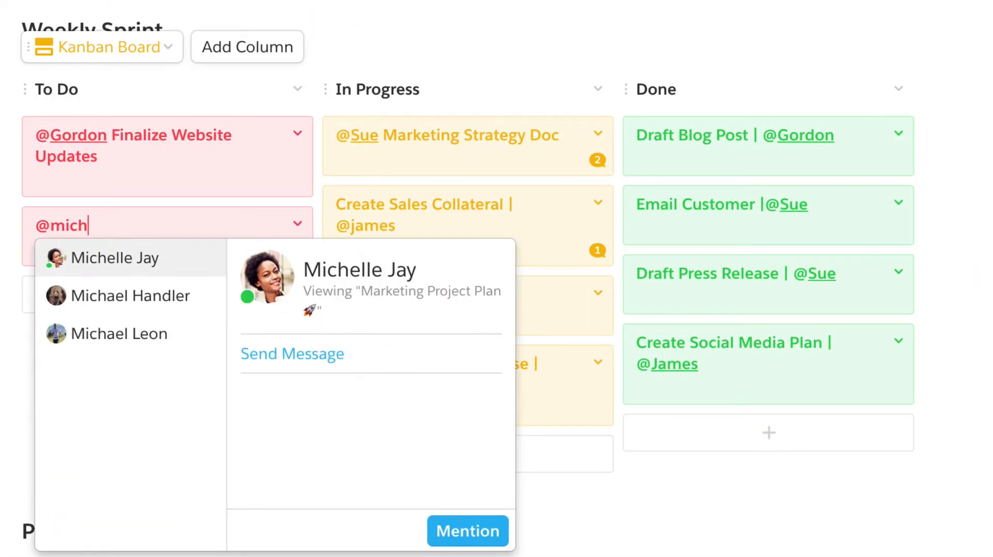
# Step: Complete the card as a mentioned task to finalize the Video Creative Brief with a Friday reminder
pyautogui.click(115, 257)
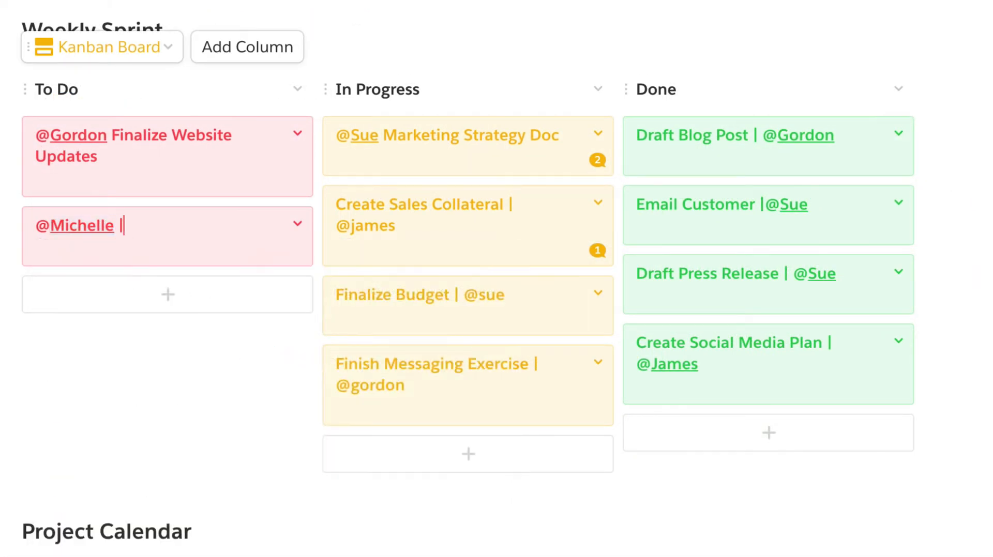
pyautogui.write('| Finalize @vide')
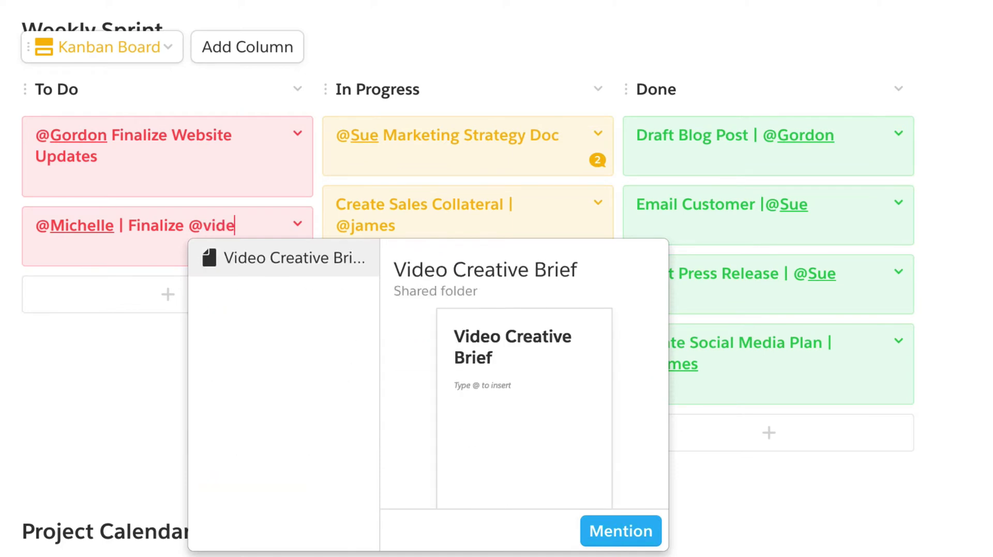
pyautogui.click(618, 531)
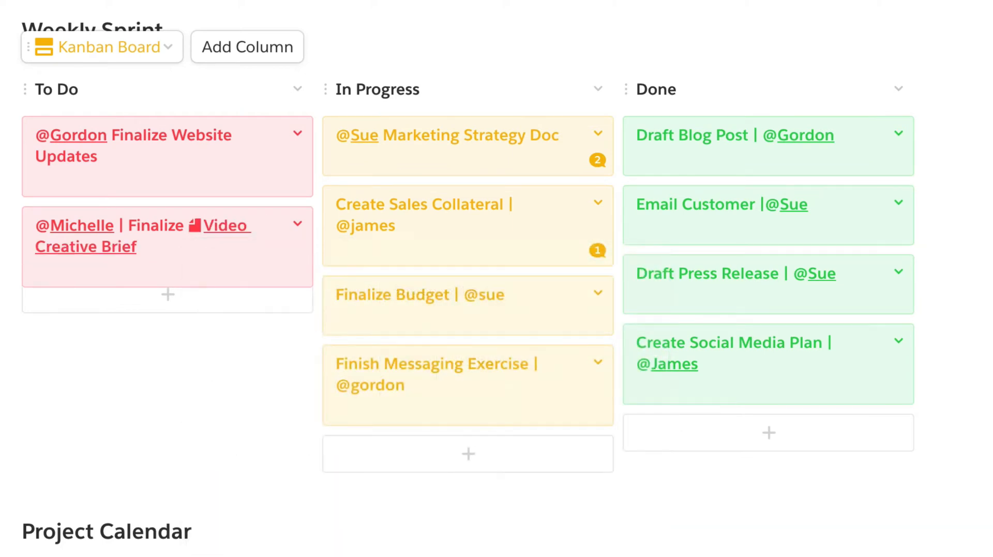
pyautogui.write('| Friday')
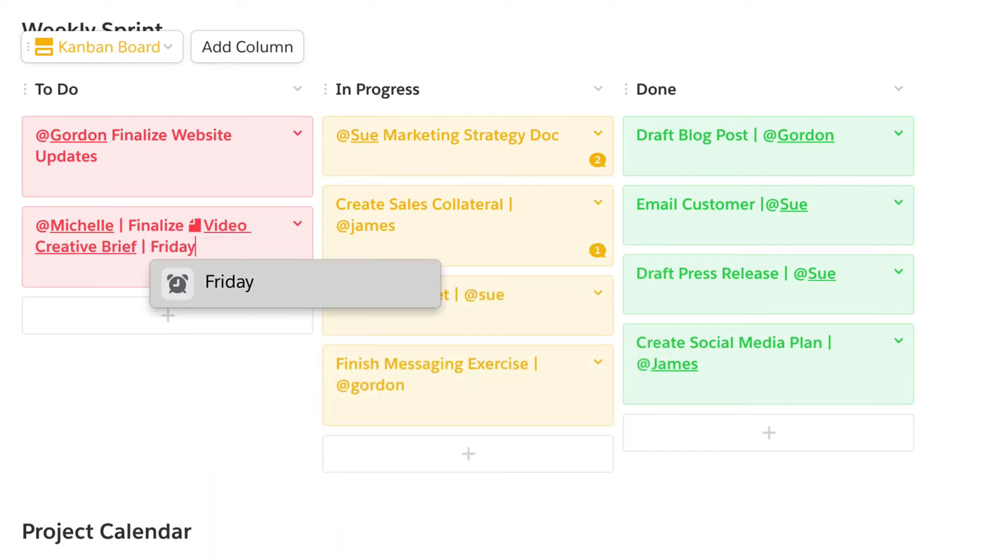
pyautogui.click(229, 282)
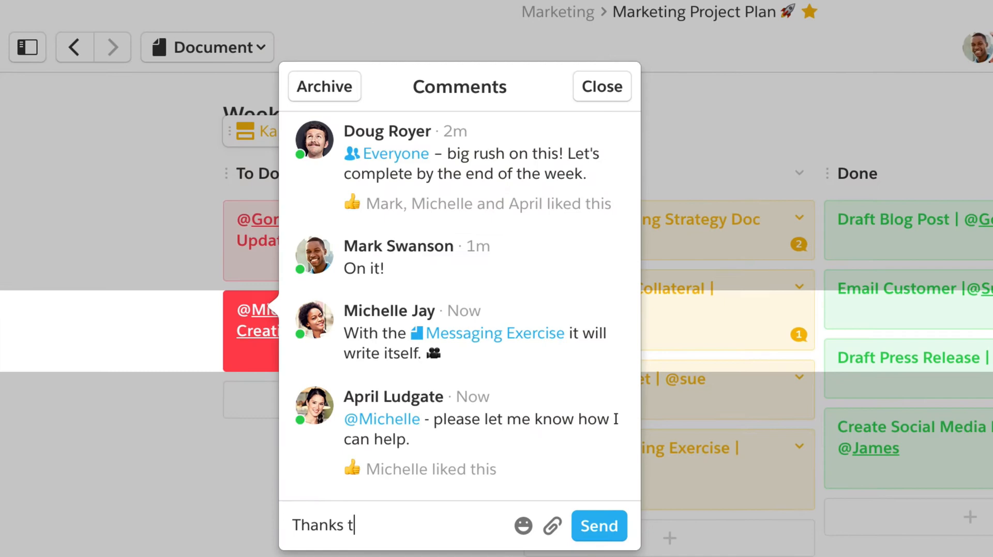
# Step: Post a thank-you reply in the card's comment thread
pyautogui.click(598, 525)
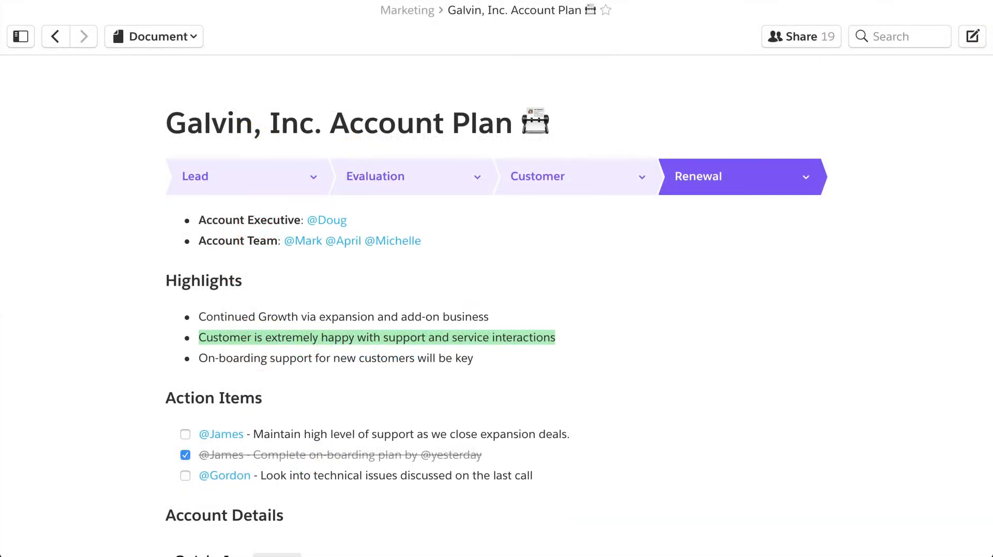
# Step: Add a # Licenses field to the Galvin Inc account record
pyautogui.scroll(-3)
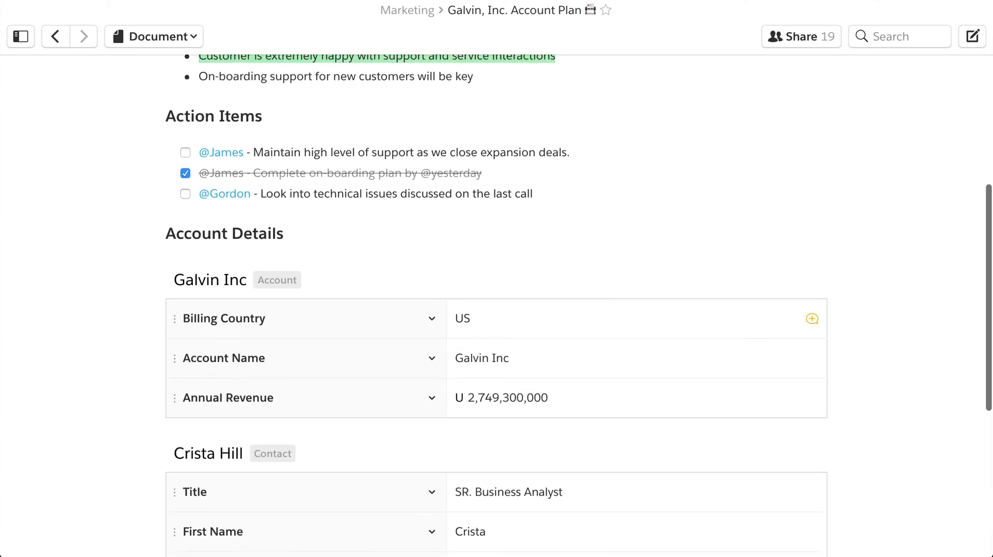
pyautogui.scroll(-3)
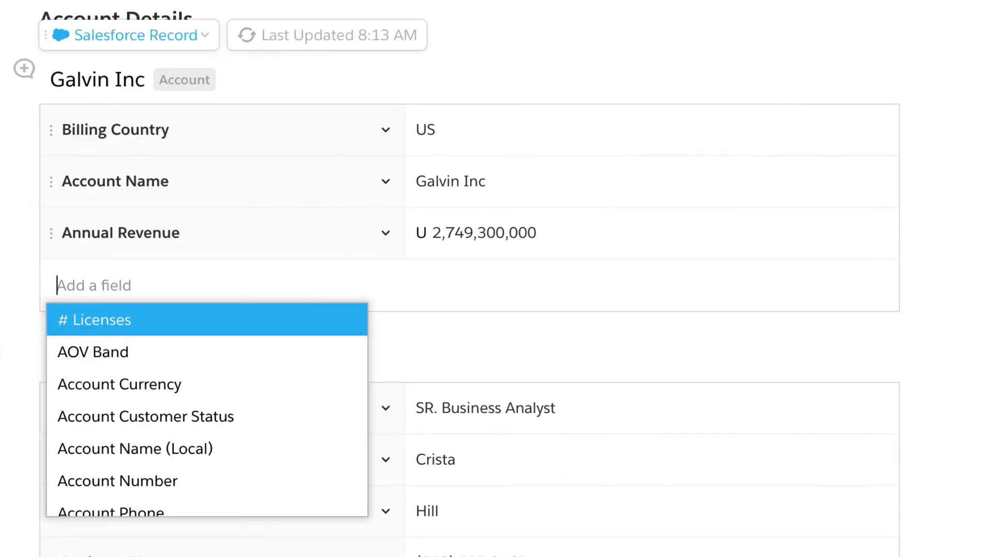
pyautogui.click(102, 319)
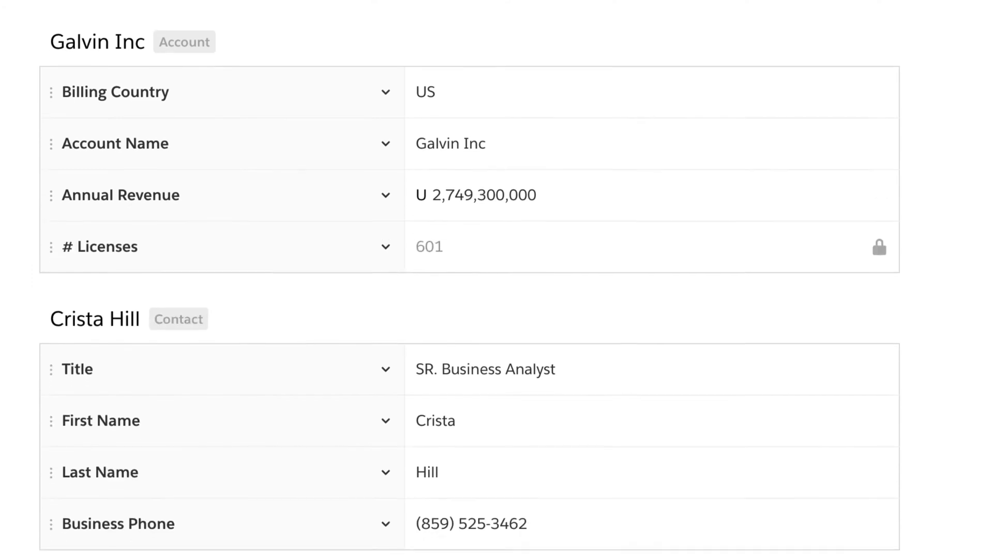
pyautogui.scroll(-3)
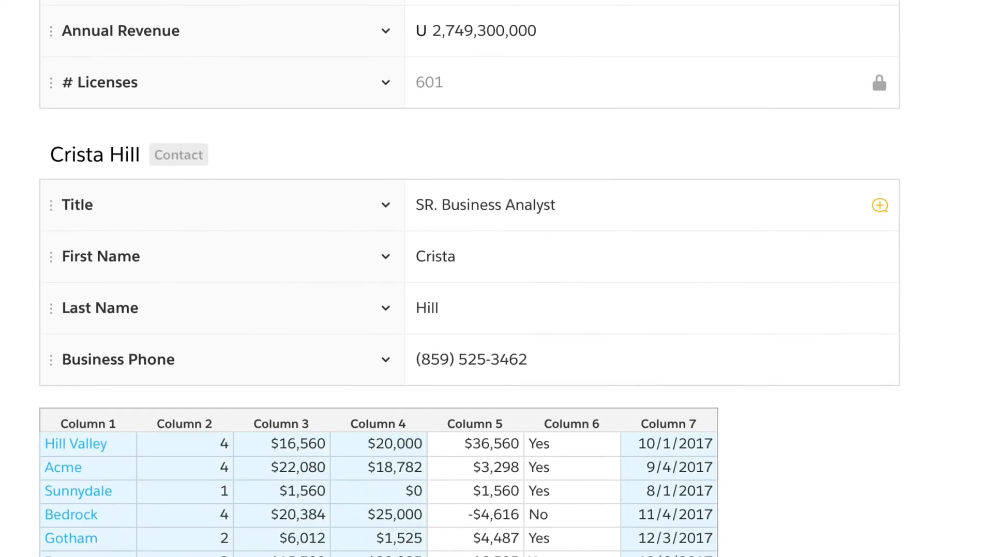
pyautogui.scroll(3)
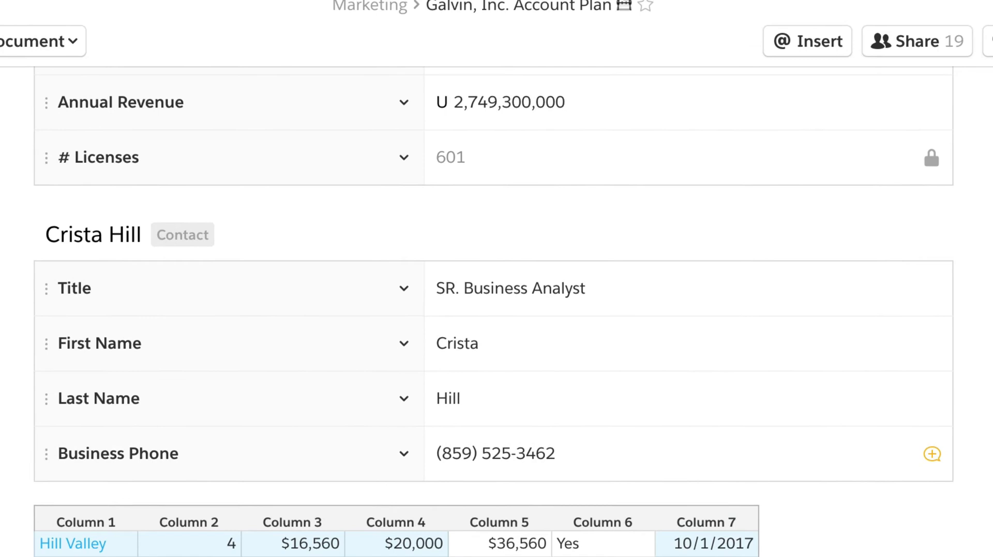
# Step: Change the contact's business phone to end in 5678 and save it to Salesforce
pyautogui.click(495, 454)
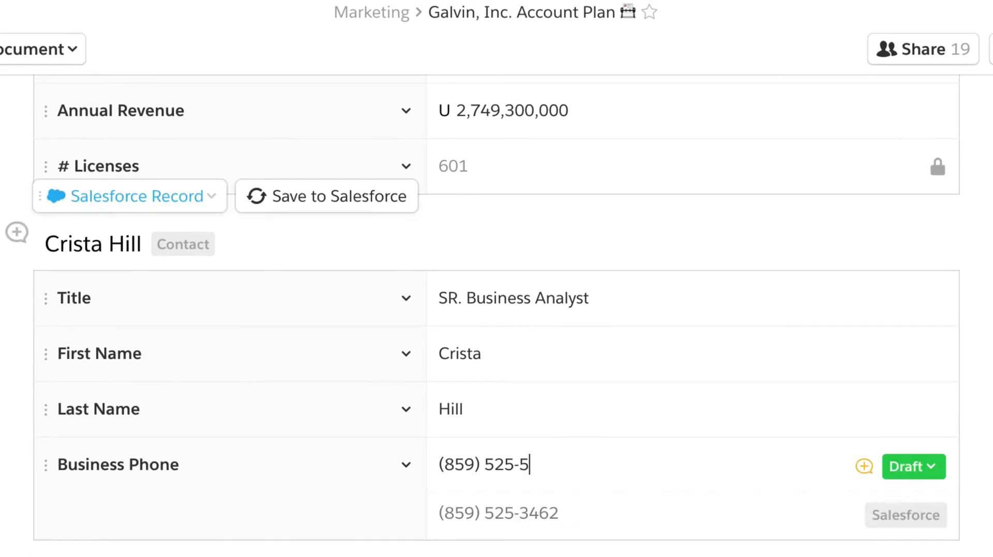
pyautogui.write('678')
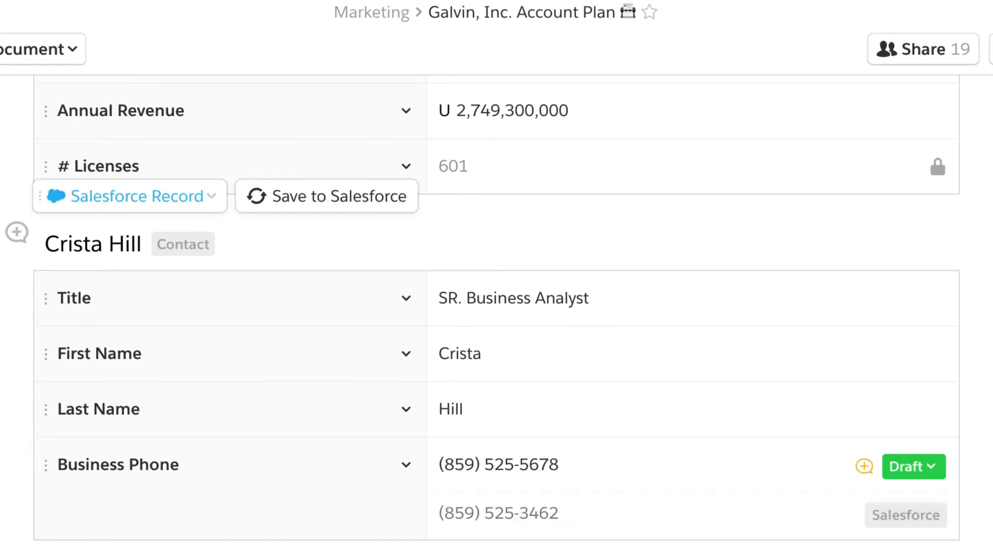
pyautogui.click(326, 195)
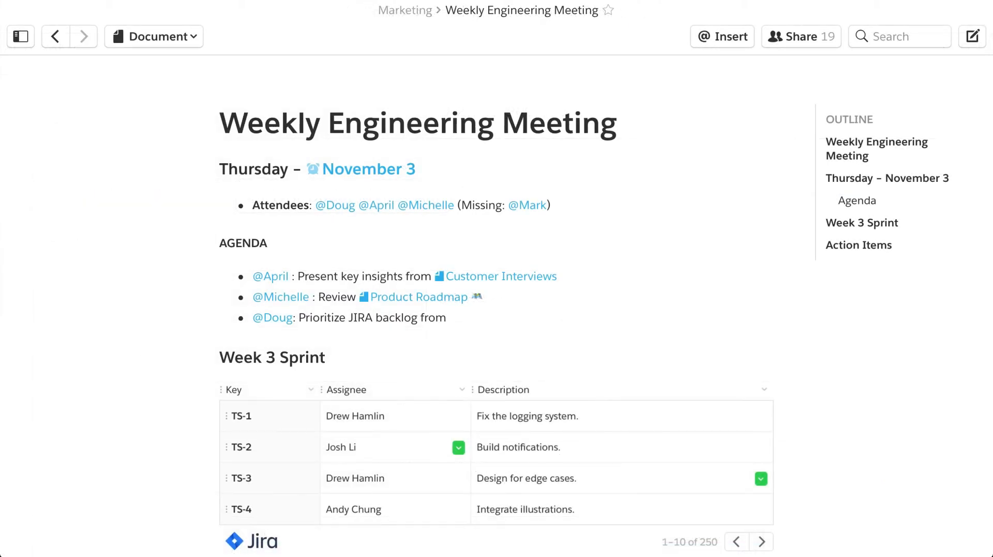
# Step: Move from the engineering and implementation plan docs to the Design Team Review document
pyautogui.scroll(-3)
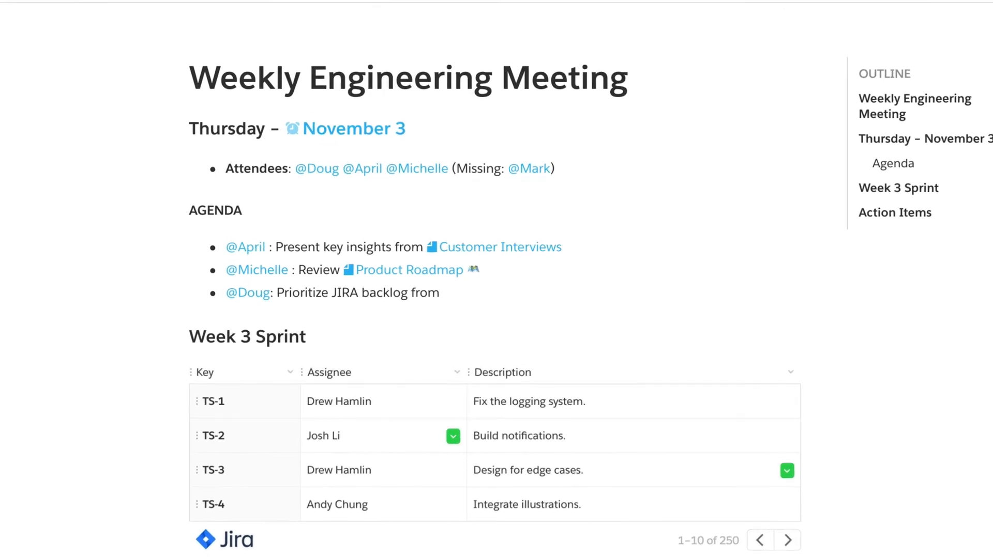
pyautogui.scroll(-3)
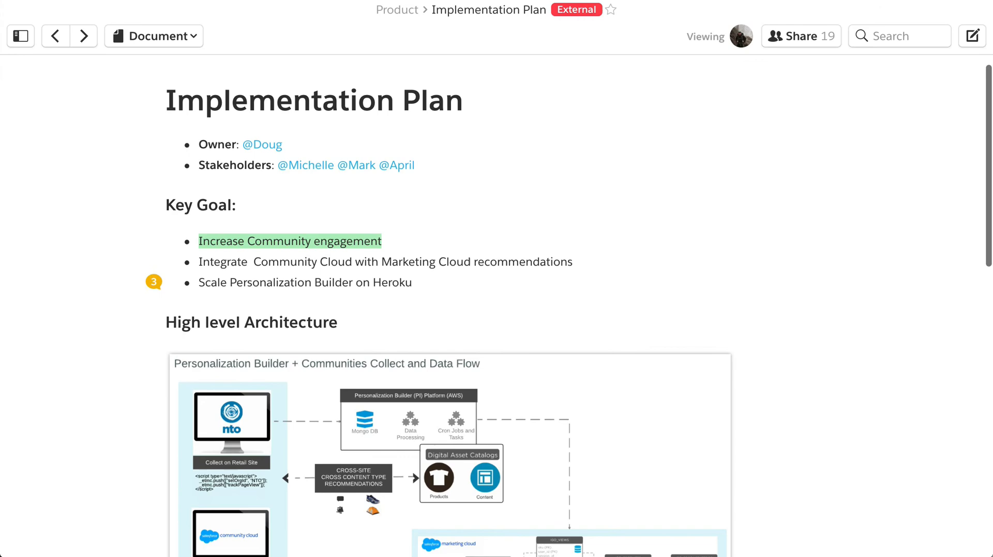
pyautogui.click(55, 35)
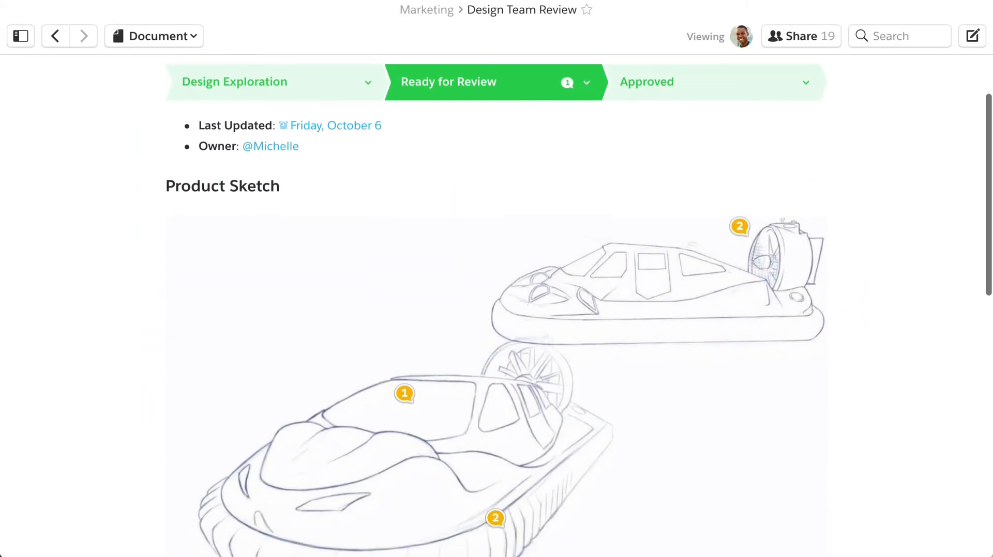
# Step: Vote for the 1 Propeller option in the hover car poll
pyautogui.scroll(-3)
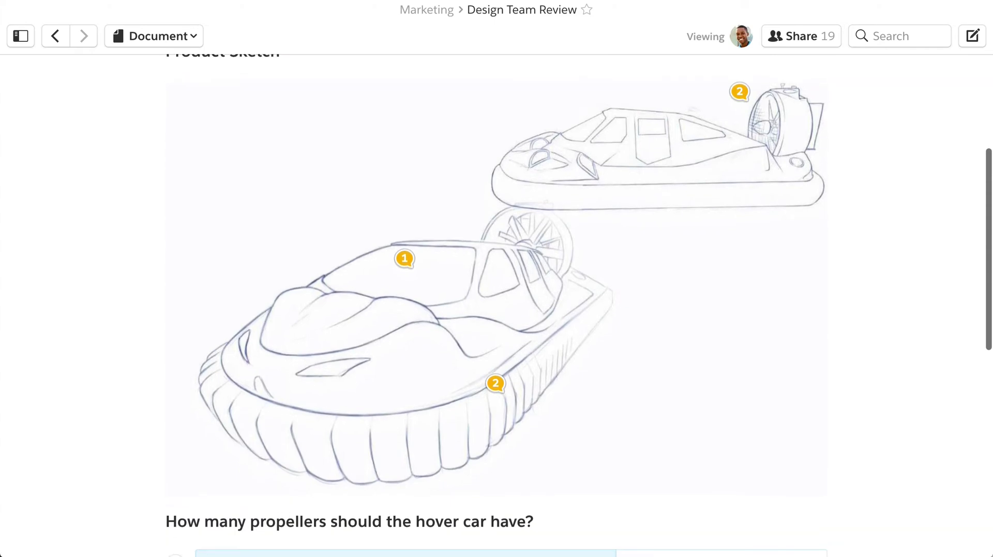
pyautogui.scroll(-3)
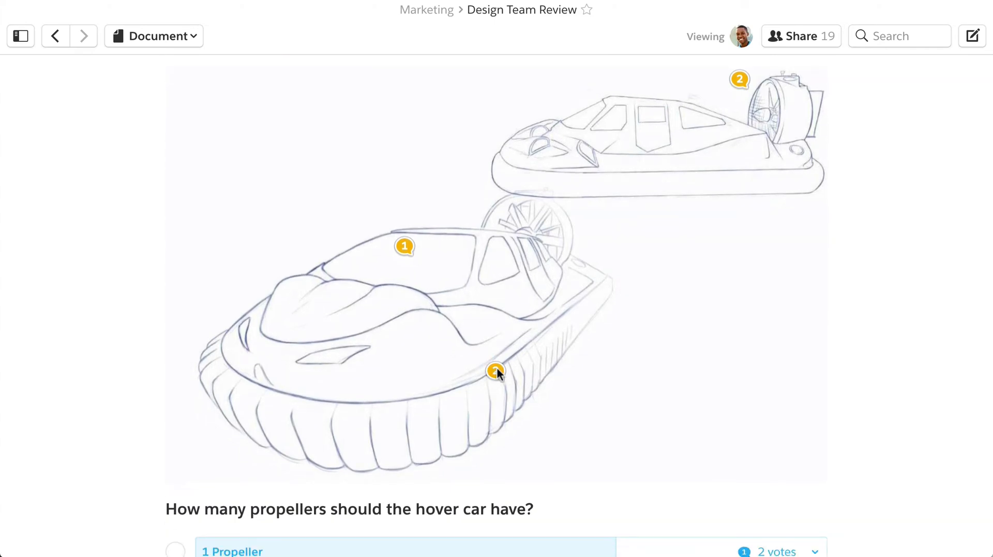
pyautogui.click(495, 372)
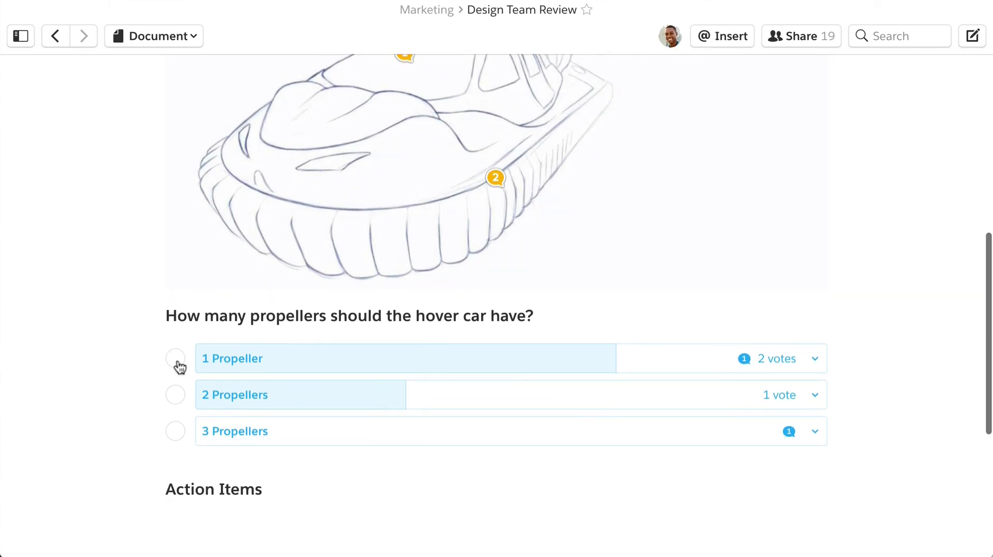
pyautogui.click(175, 358)
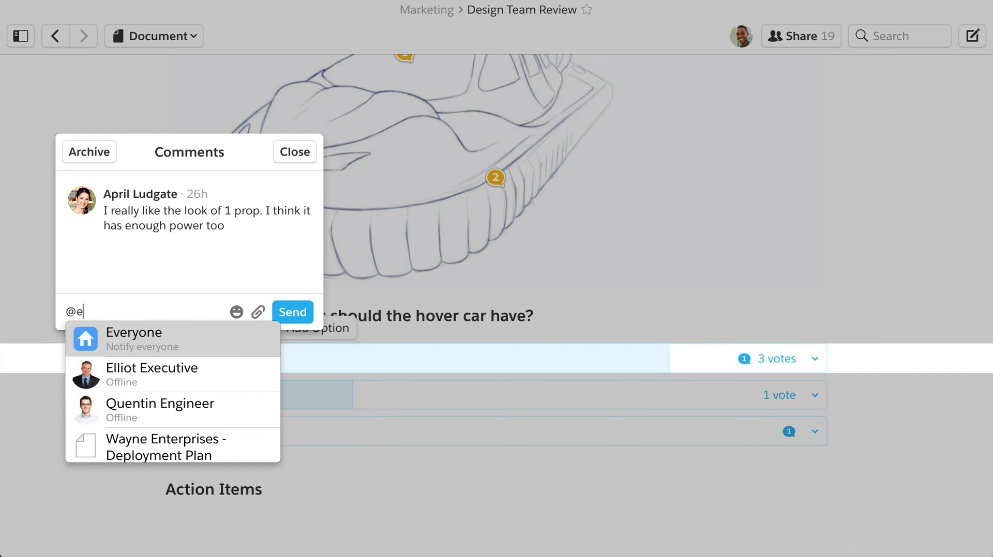
pyautogui.click(133, 333)
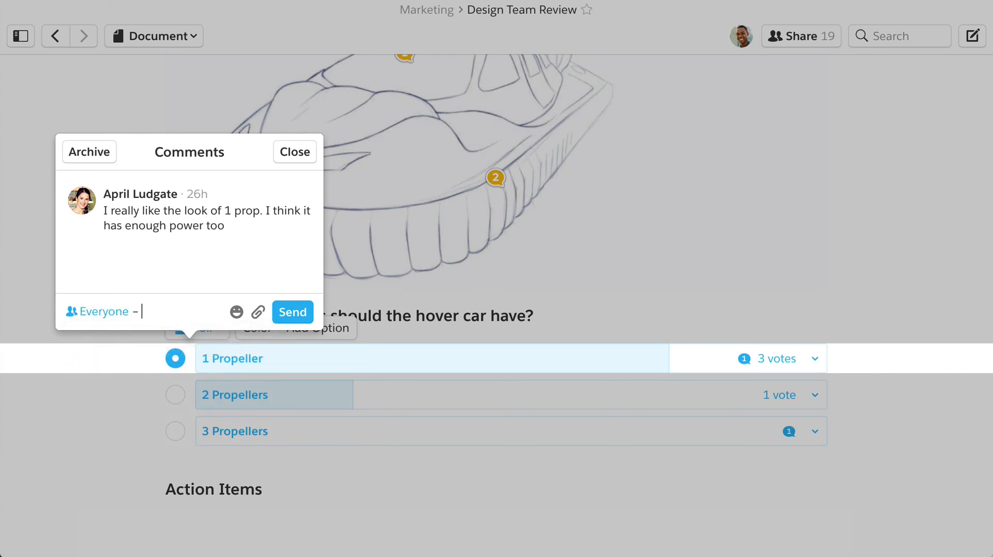
pyautogui.click(231, 237)
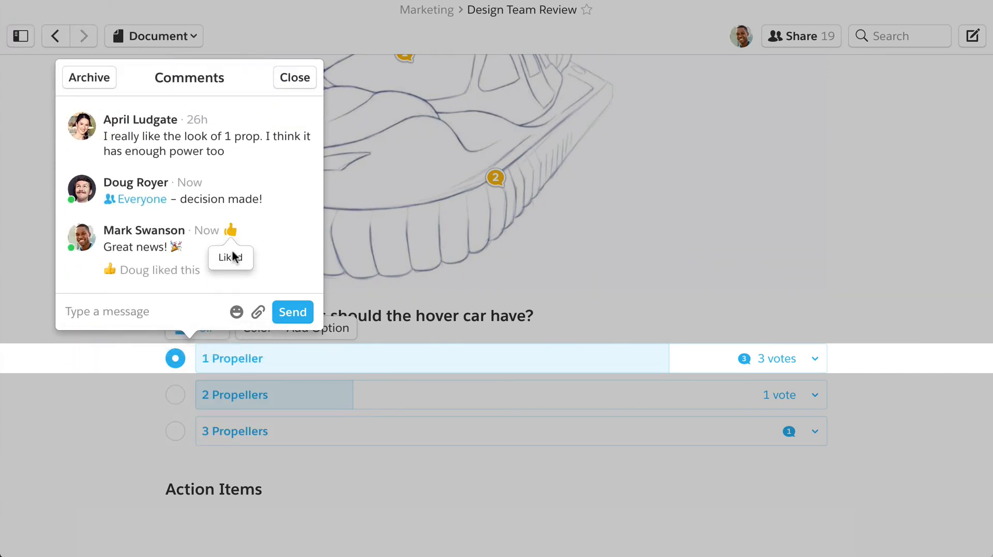
pyautogui.click(294, 77)
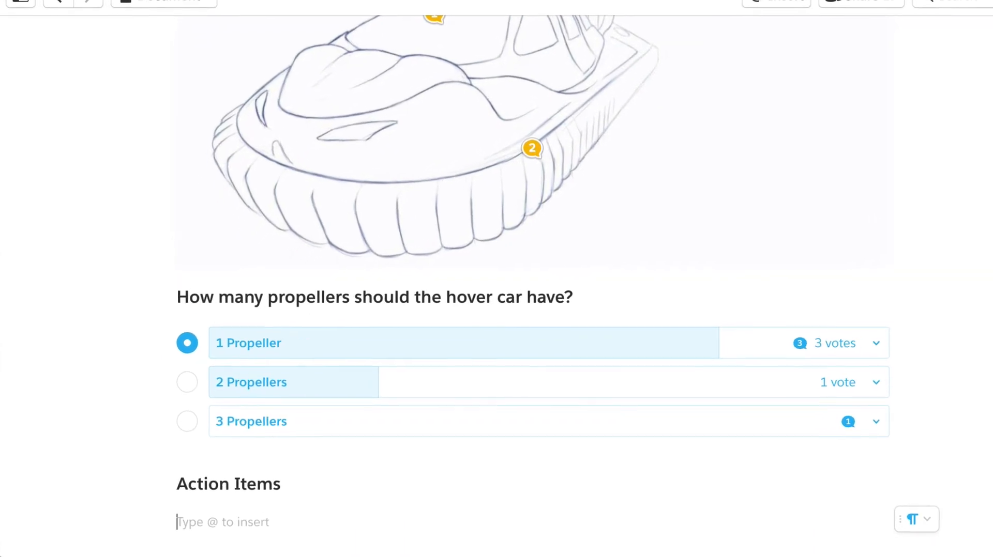
# Step: Insert a Kanban board under Action Items and move the propeller-decision card to Done
pyautogui.write('@')
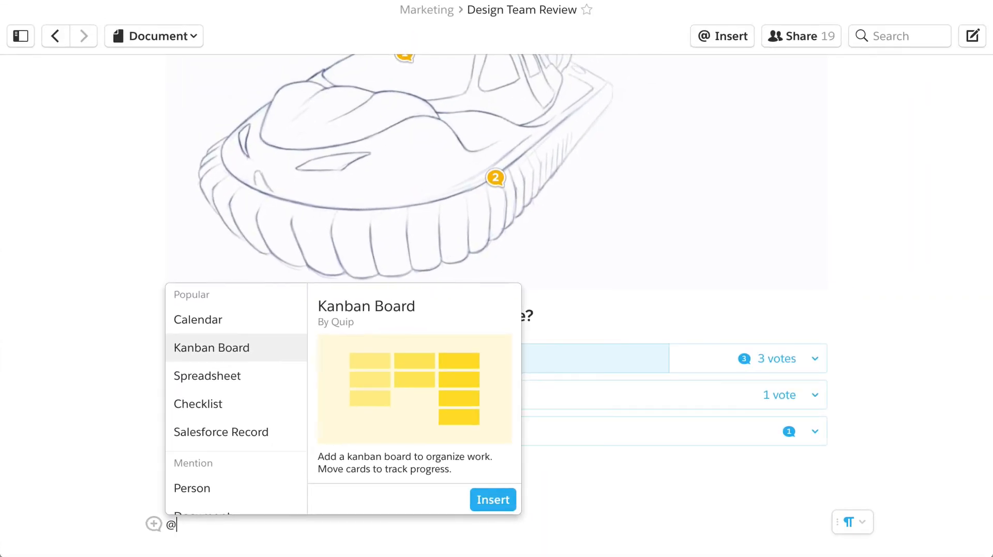
pyautogui.click(492, 499)
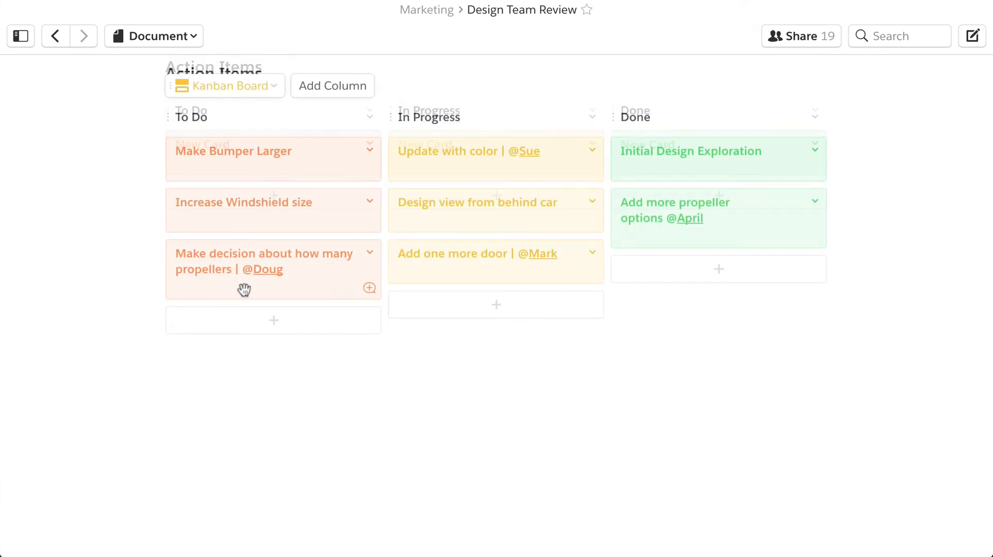
pyautogui.scroll(-3)
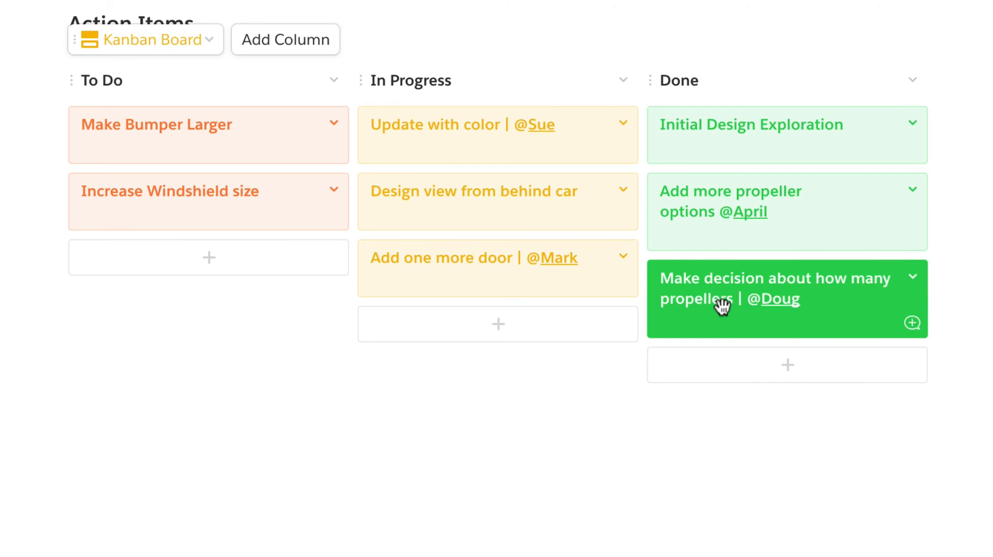
pyautogui.moveTo(208, 258)
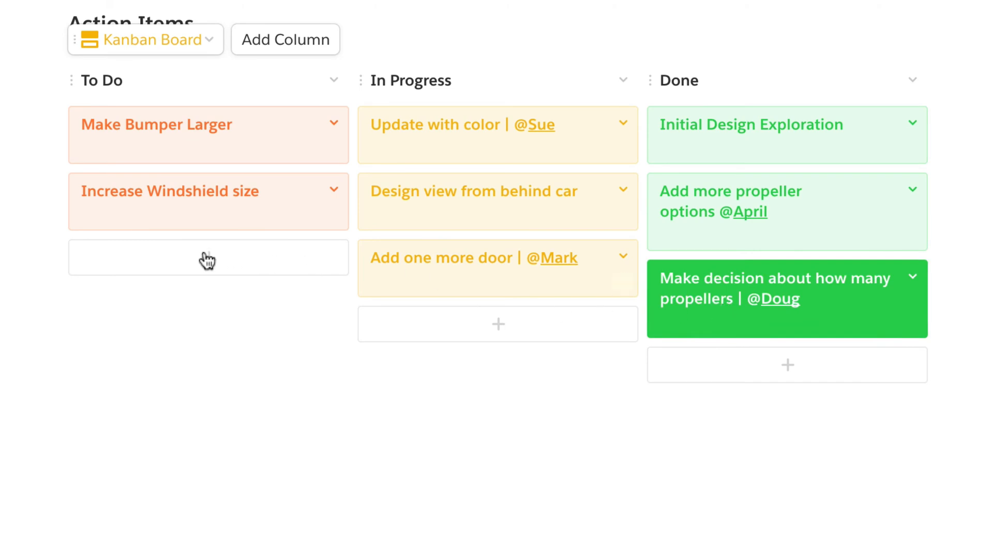
# Step: Create a To Do card 'Detail' linking the Escape Pod Spec and mentioning a teammate
pyautogui.write('Detail @es')
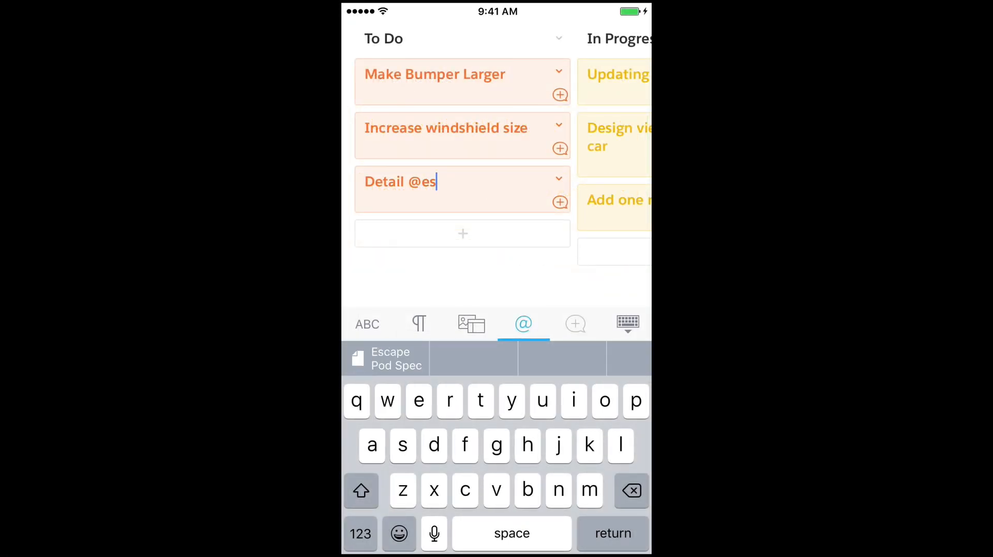
pyautogui.click(386, 359)
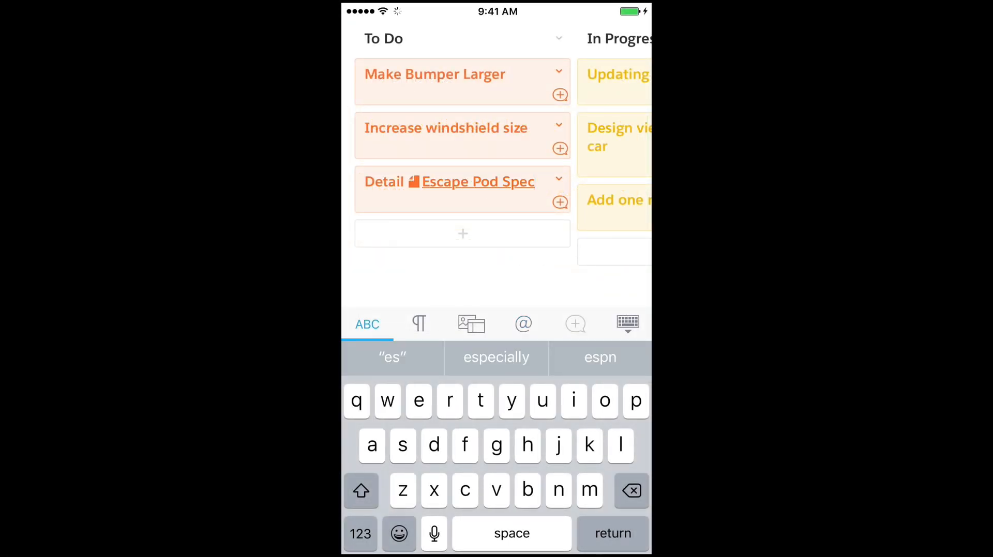
pyautogui.write('@ap')
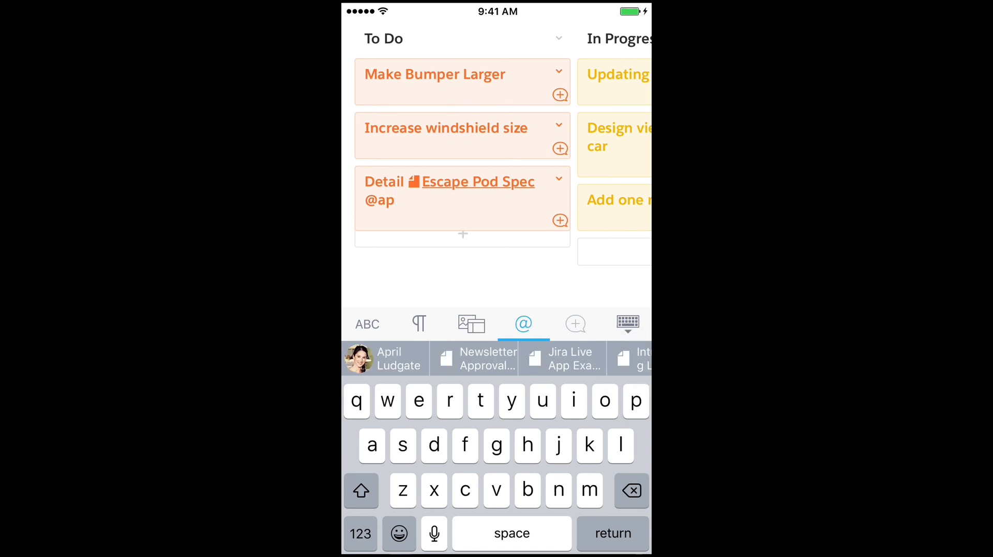